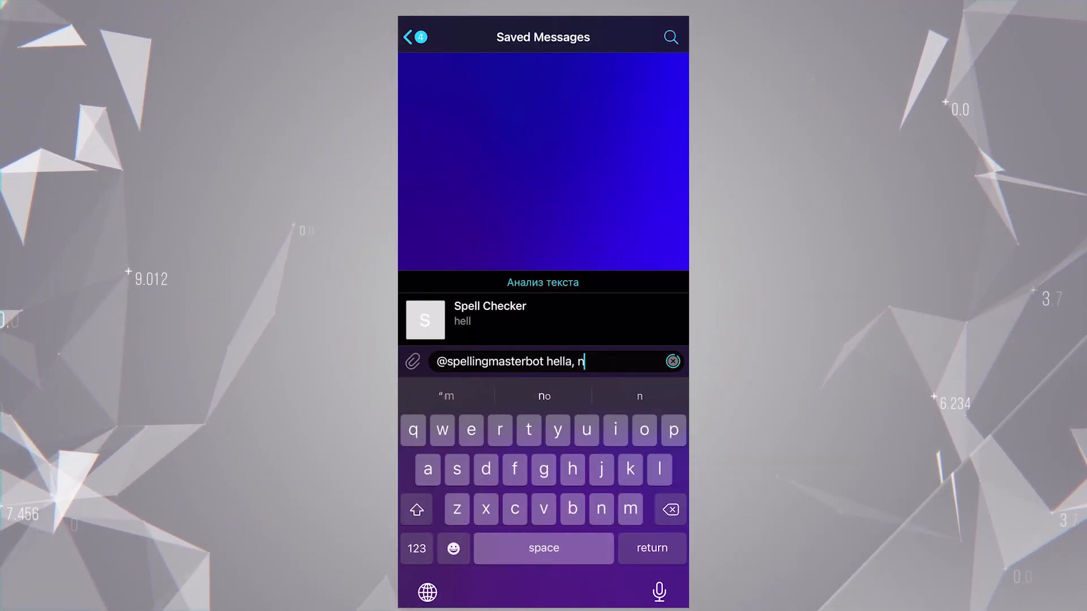
# - Get Spell Checker bot suggestions for the misspelled greeting 'ic meat you' in Saved Messages
pyautogui.write('ic to')
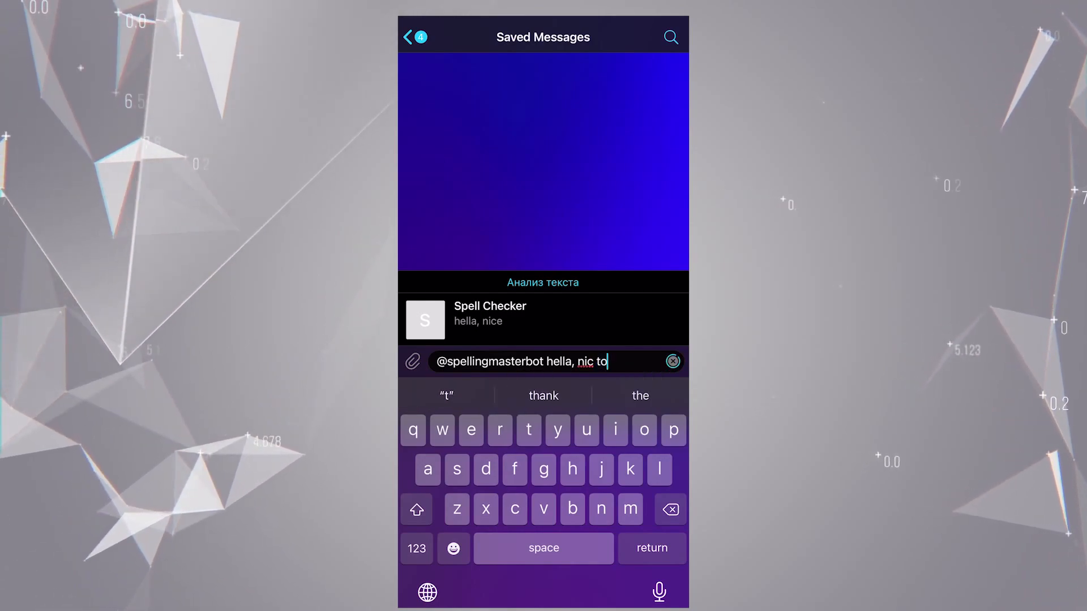
pyautogui.write('meat')
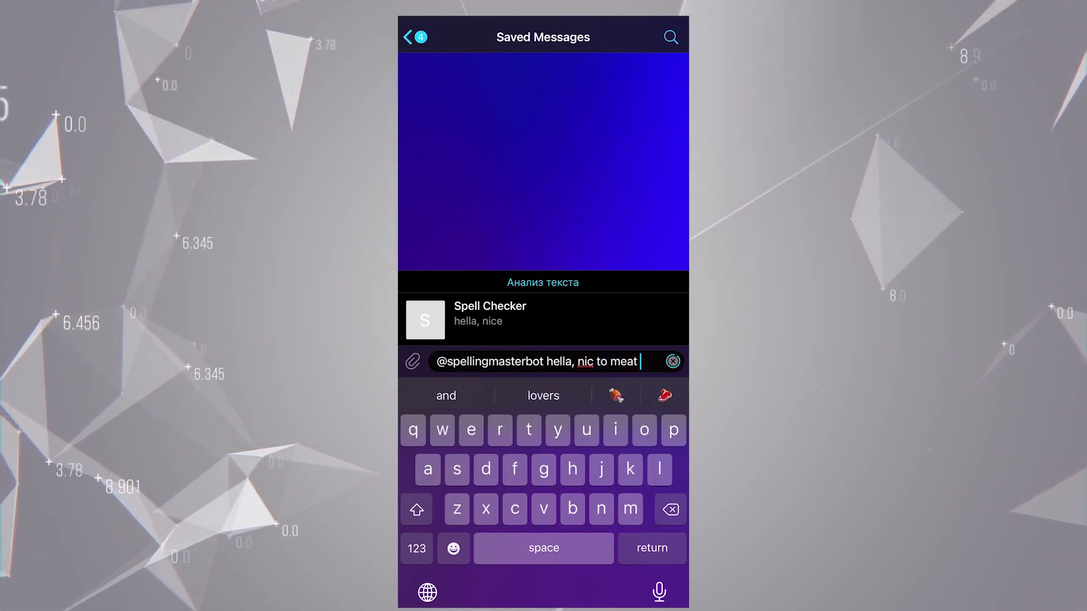
pyautogui.write('youtube.com/c/Teleblog')
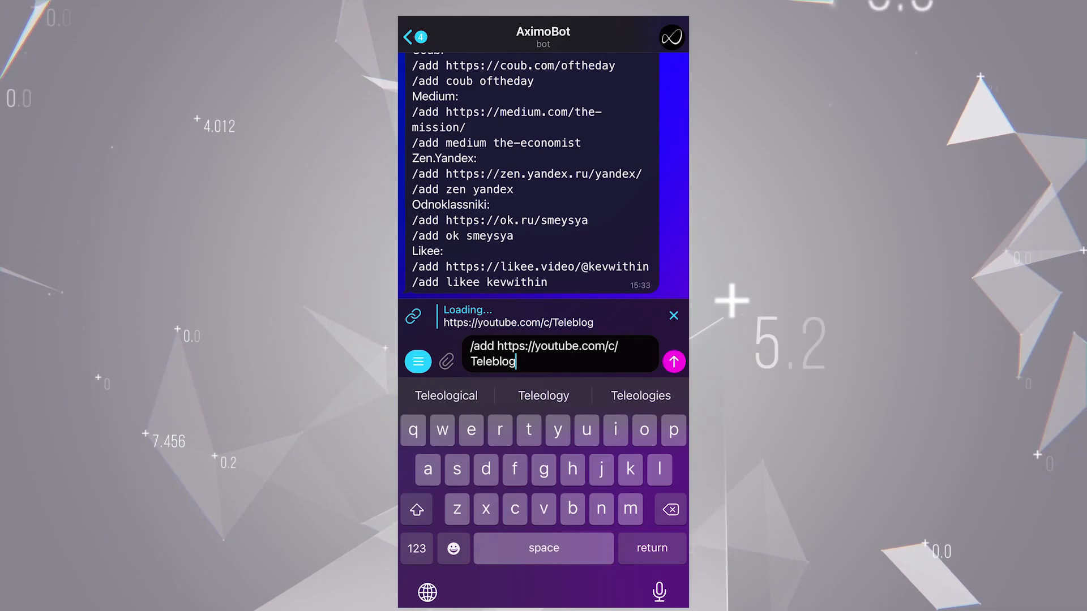
pyautogui.click(672, 361)
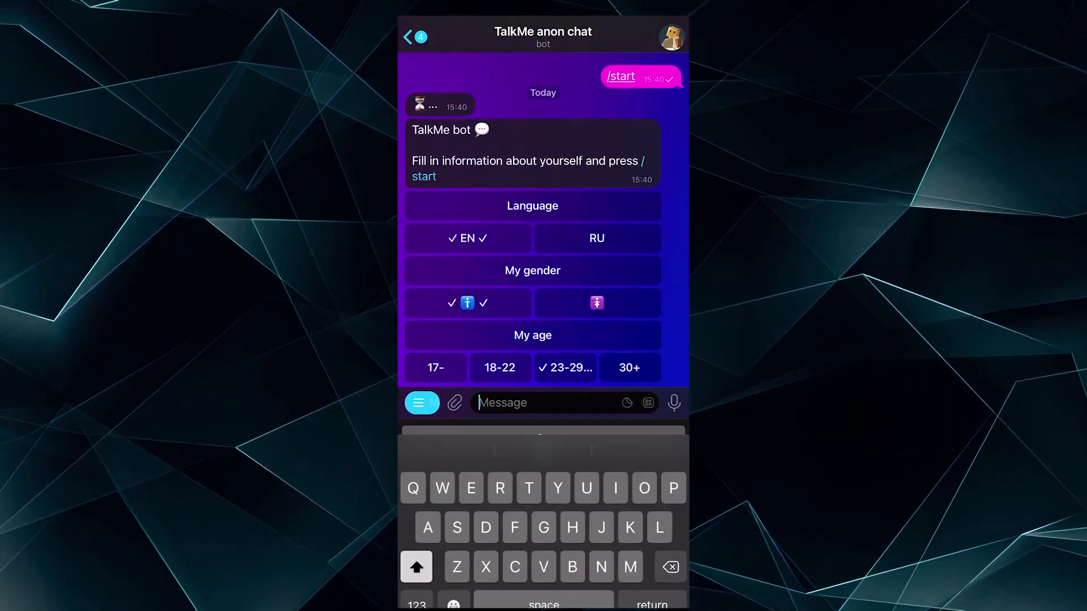
# - Send 'Hey, let's chat!' to TalkMe and publish it as a post
pyautogui.write('Hey, let’s chat!')
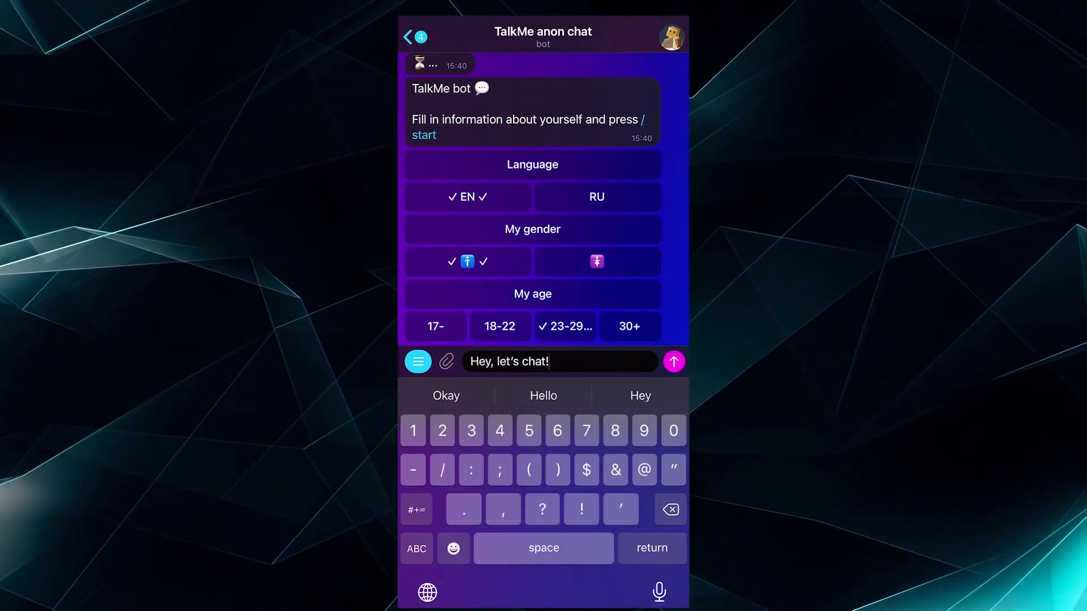
pyautogui.click(673, 361)
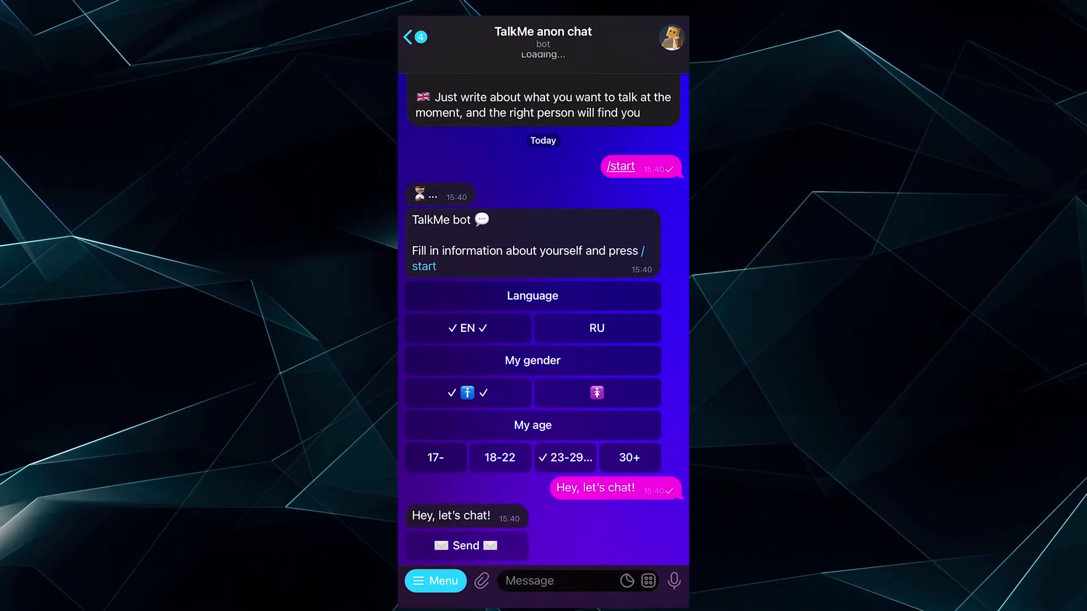
pyautogui.click(466, 546)
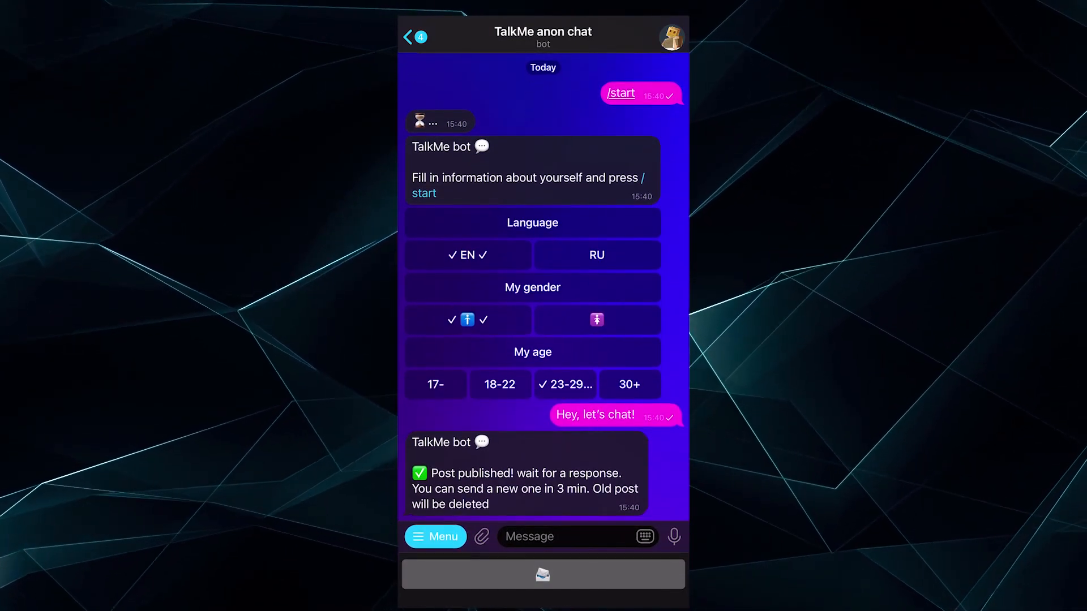
# - Scroll through the anonymous replies from other users
pyautogui.scroll(-3)
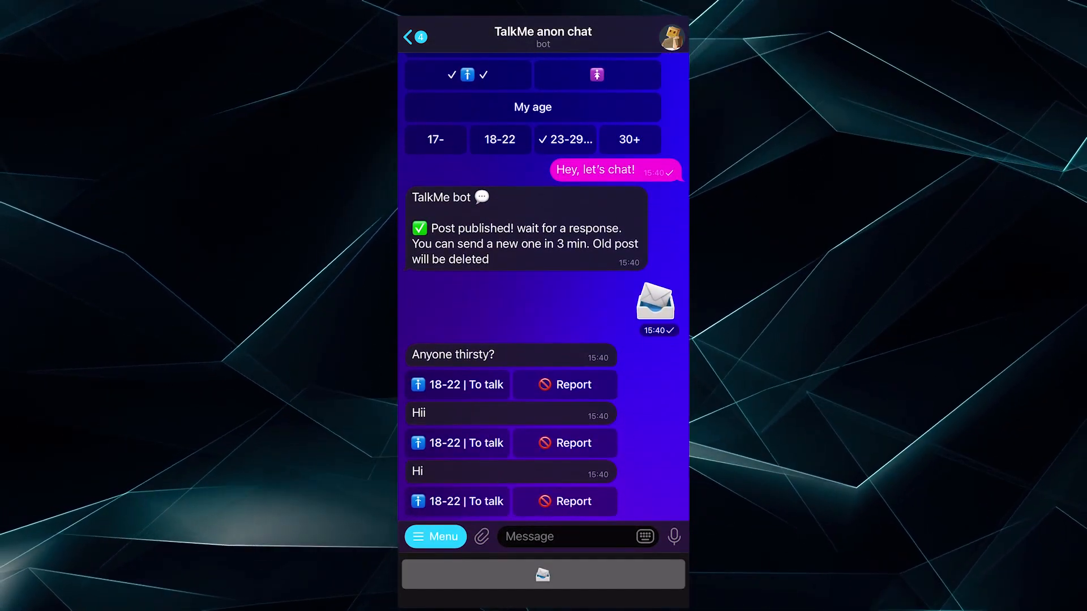
pyautogui.scroll(-3)
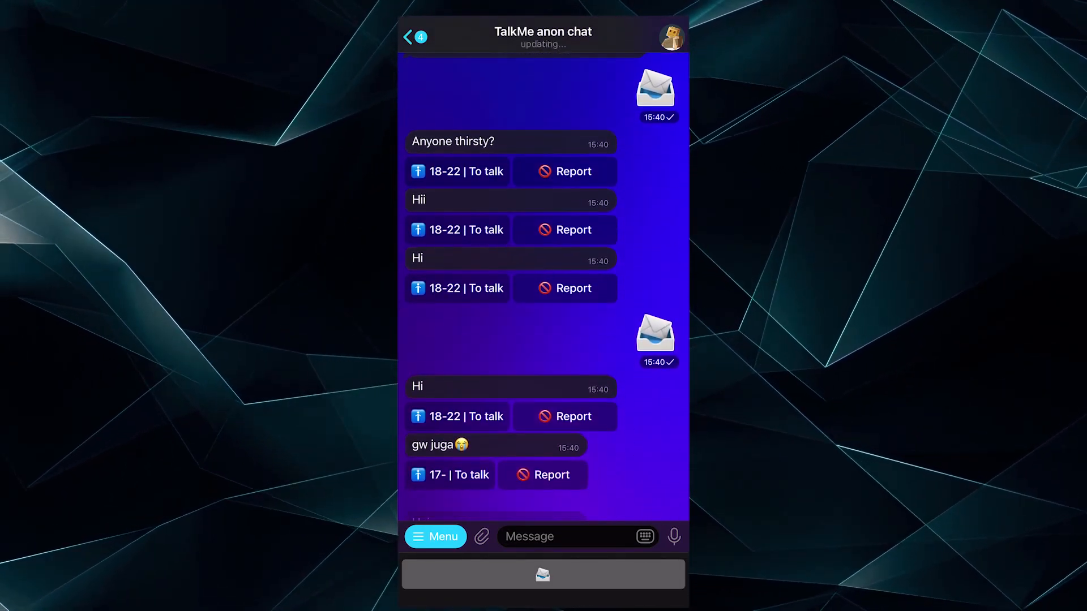
pyautogui.scroll(-3)
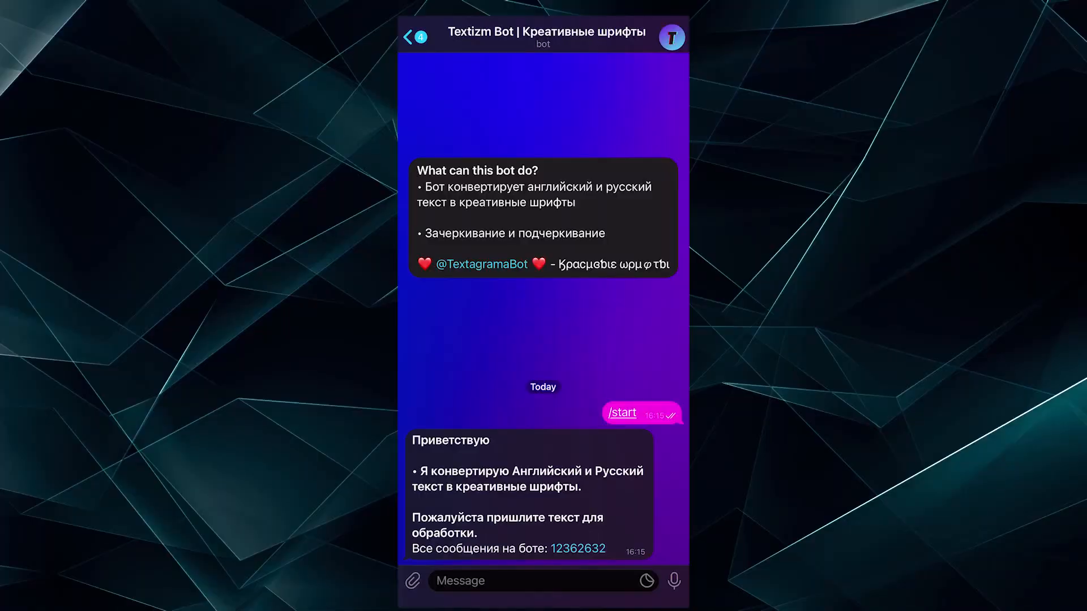
# - Send 'Hello, nice to meet you' to Textizm and scroll its numbered font styles
pyautogui.write('Hello, nice to')
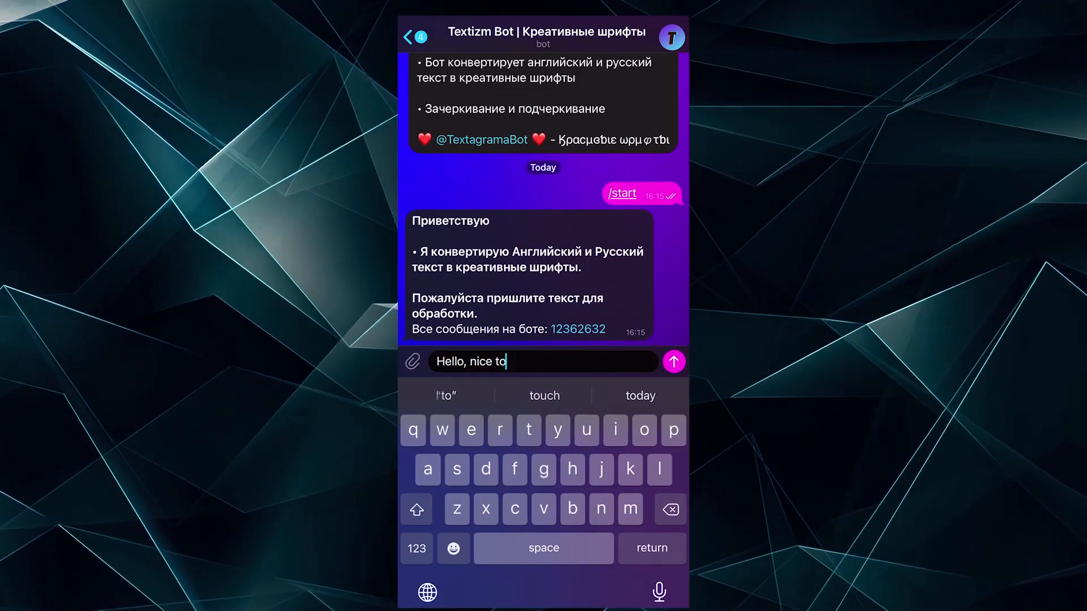
pyautogui.write('meet yo')
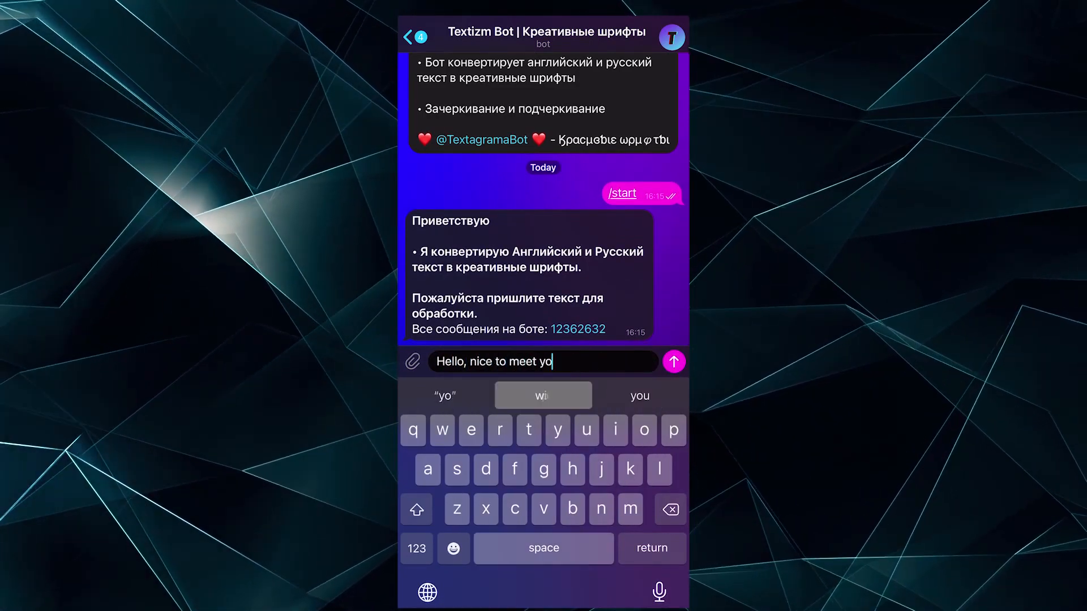
pyautogui.click(673, 361)
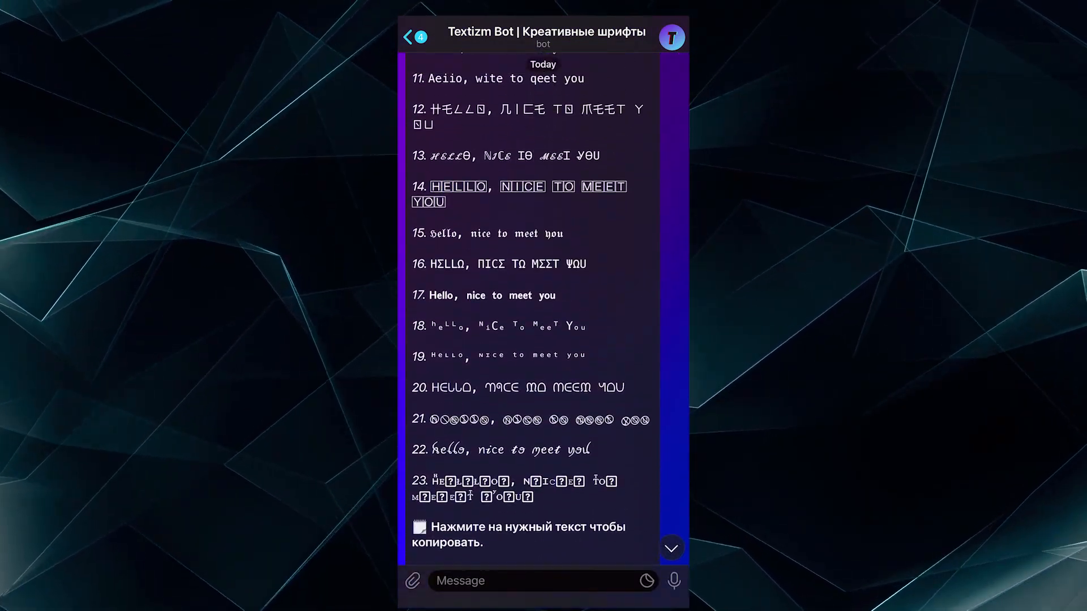
pyautogui.scroll(3)
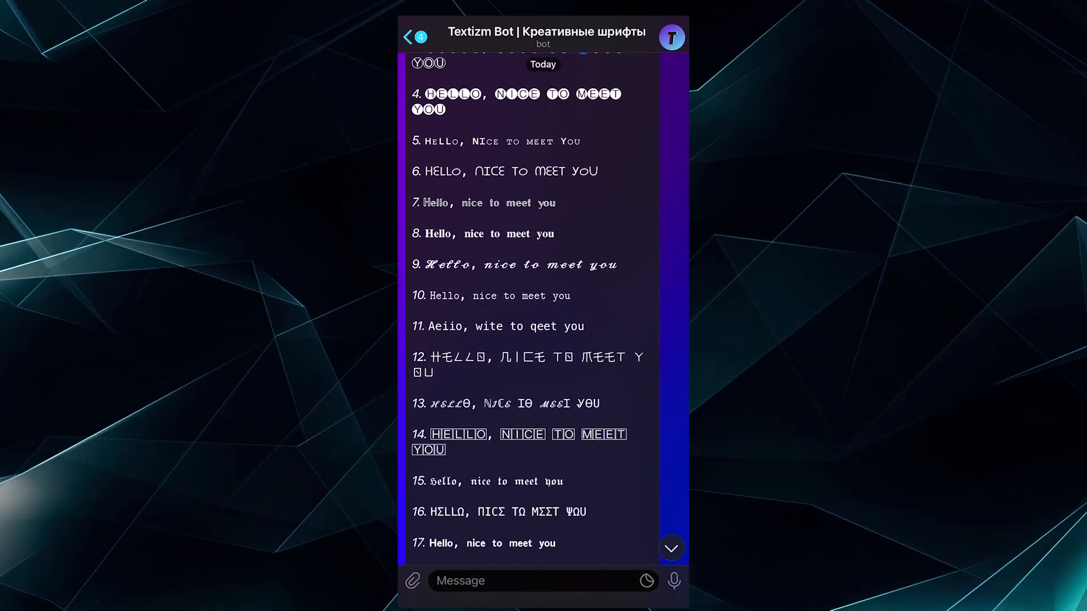
pyautogui.scroll(-3)
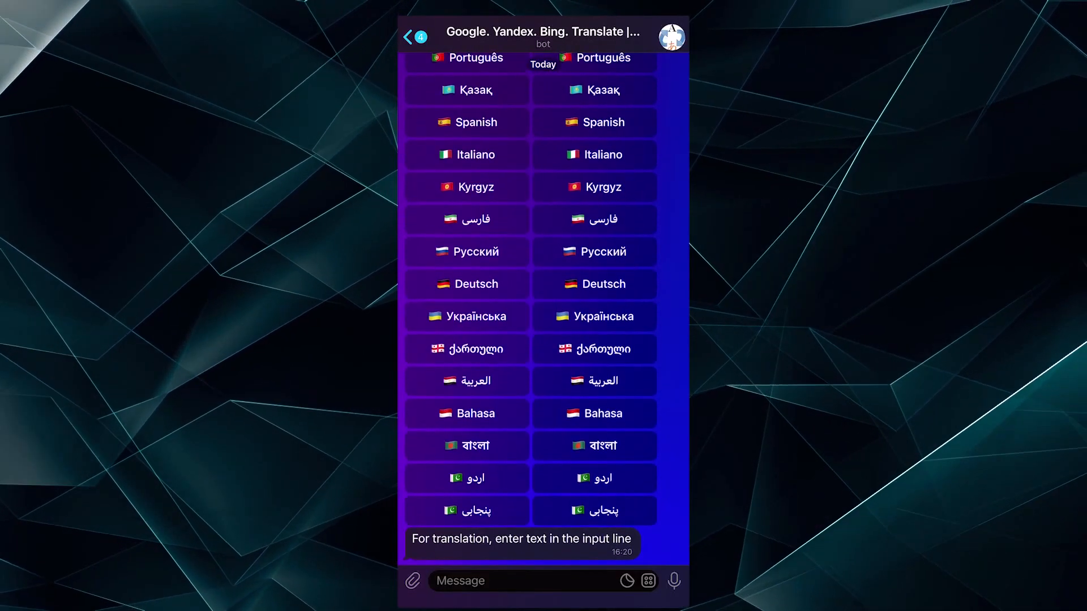
# - Send 'Hello' to the translate bot and get 'Bonjour' back
pyautogui.write('He')
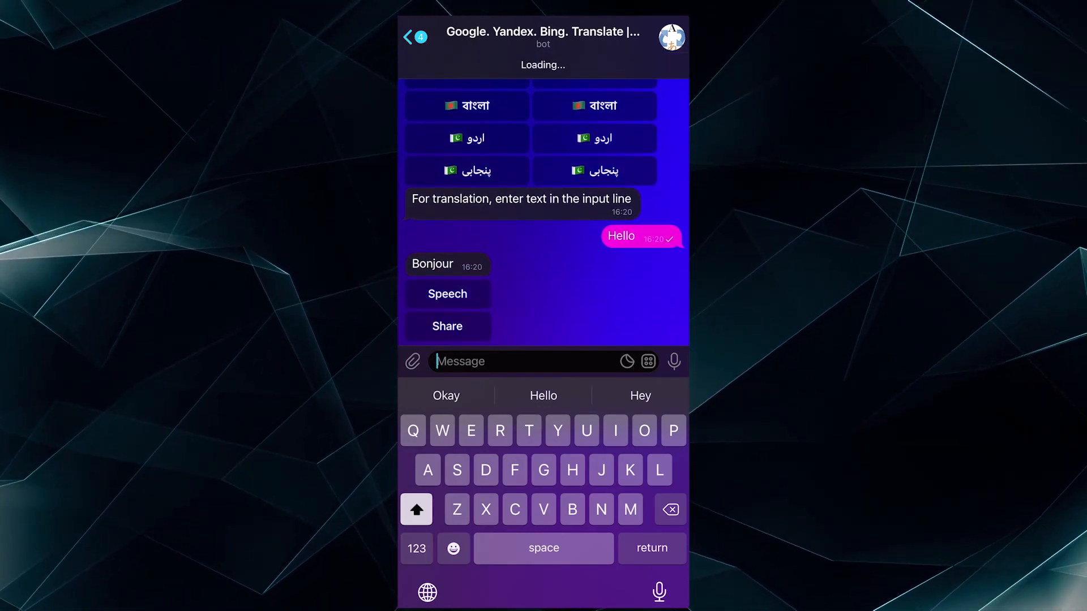
pyautogui.click(447, 294)
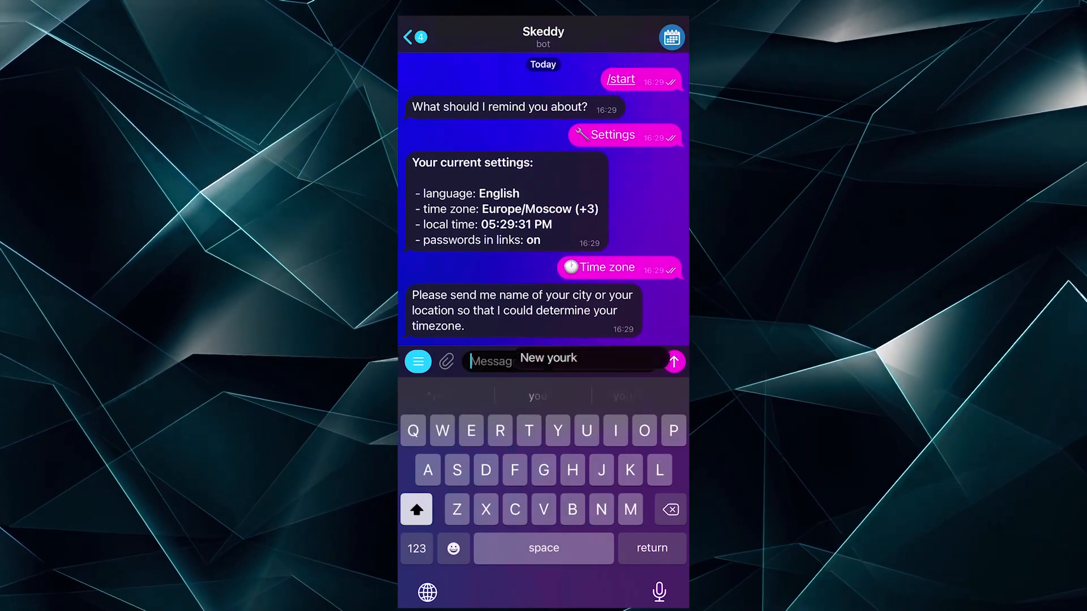
# - Set New York time zone, schedule 'Call Anna' in 1 minute, and start a 'Hey' reminder
pyautogui.click(673, 361)
pyautogui.write('Call Anna')
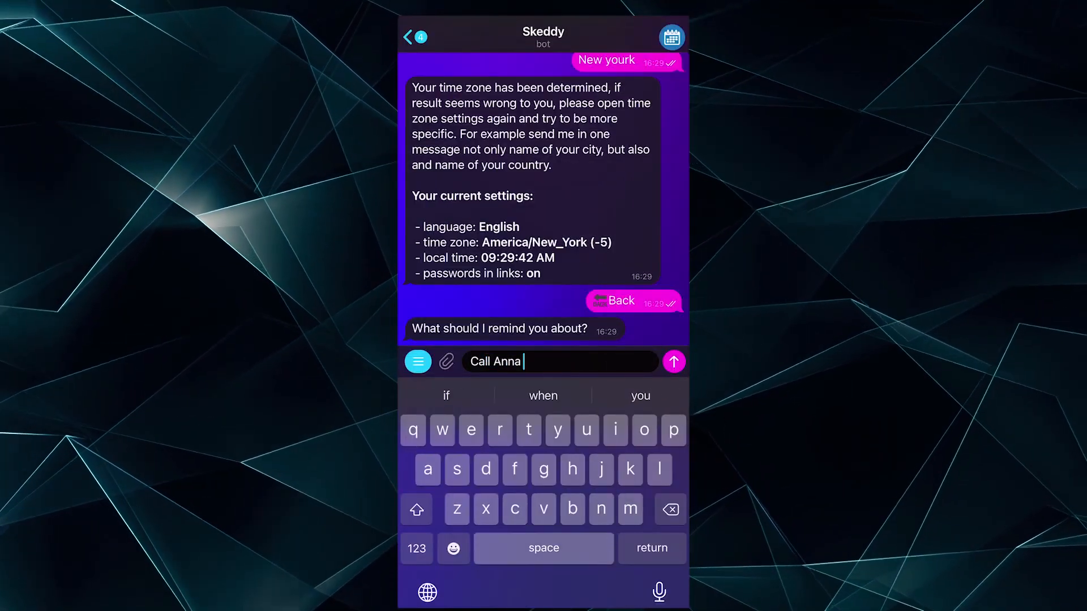
pyautogui.write('in 1')
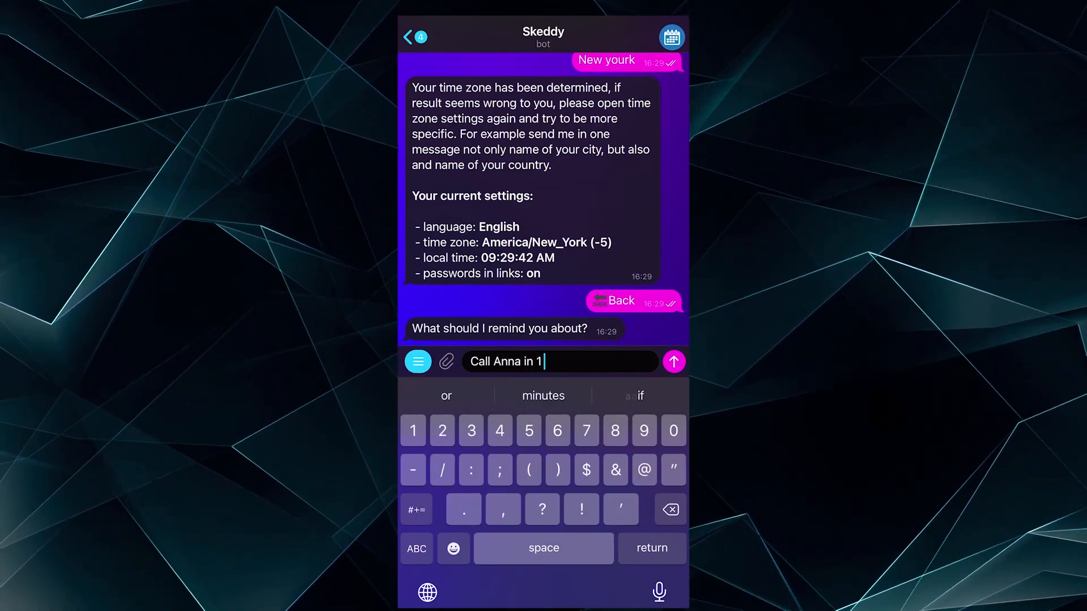
pyautogui.write('minut')
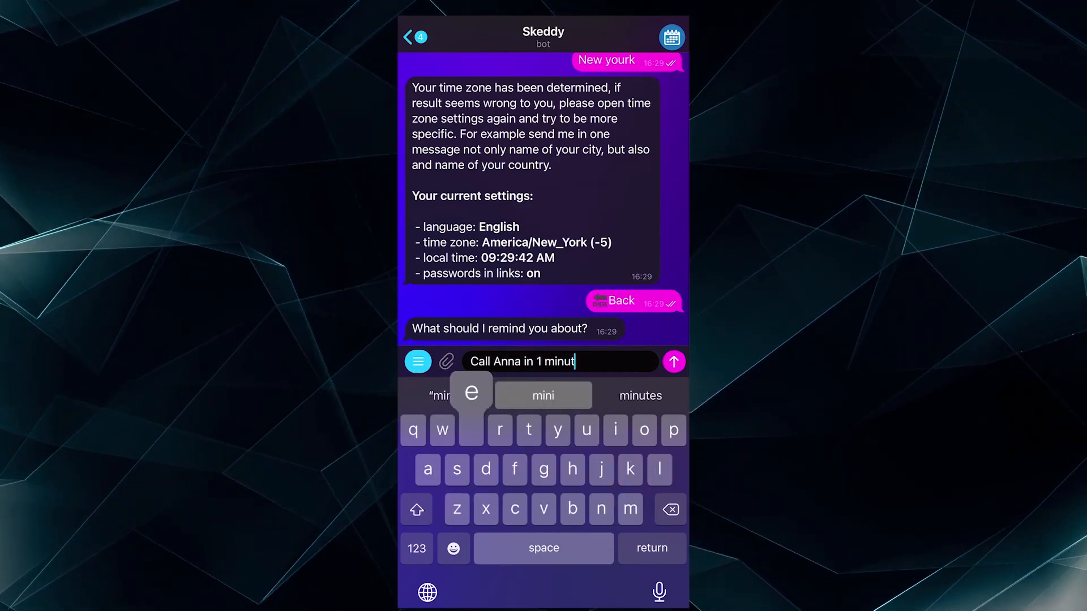
pyautogui.click(673, 361)
pyautogui.write('Hey')
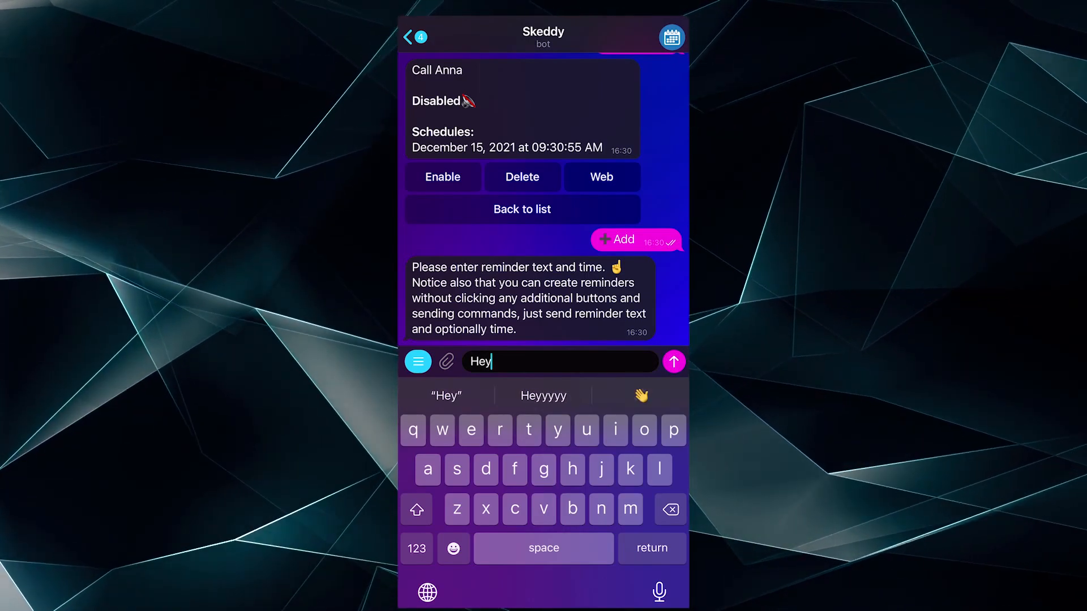
pyautogui.click(673, 361)
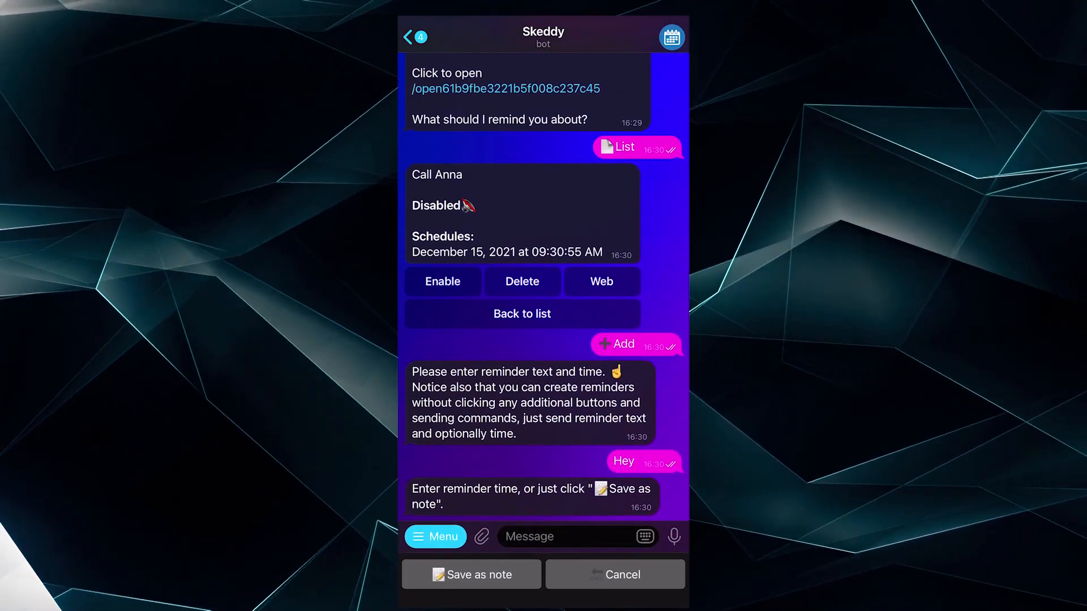
pyautogui.click(561, 536)
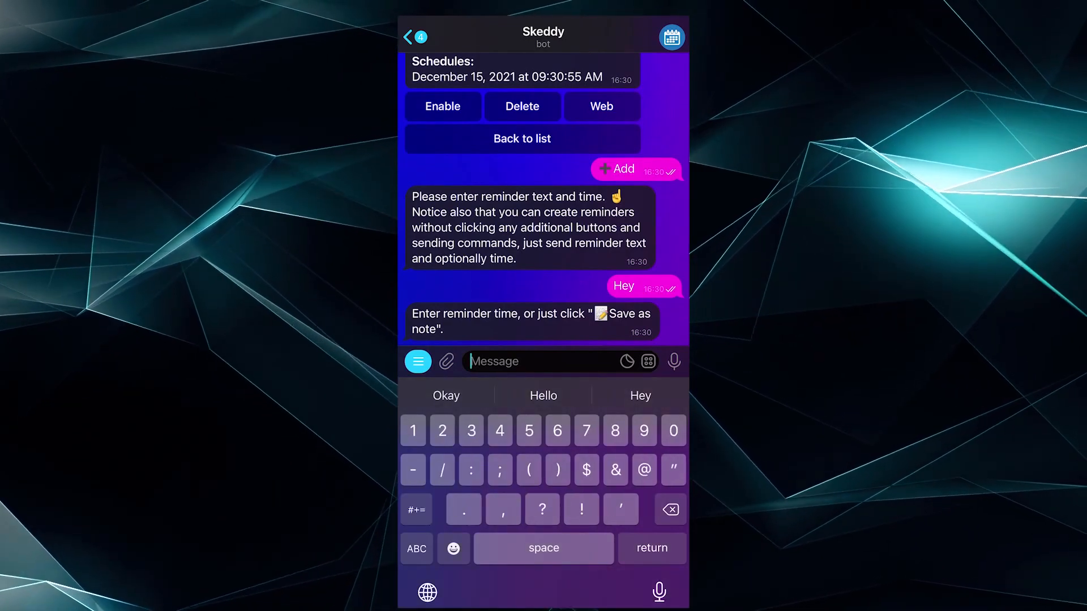